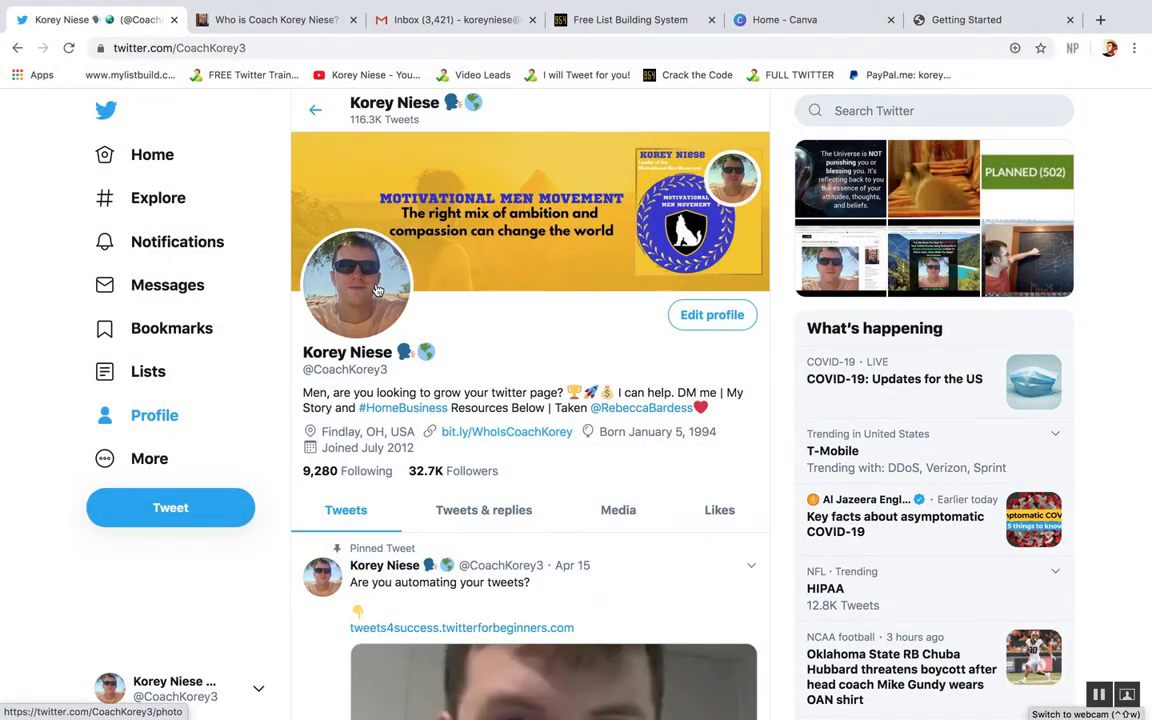
Enlarge and close the profile photo, select the Canva page address, then return to Twitter.
{"action": "left_click", "coordinate": [356, 285]}
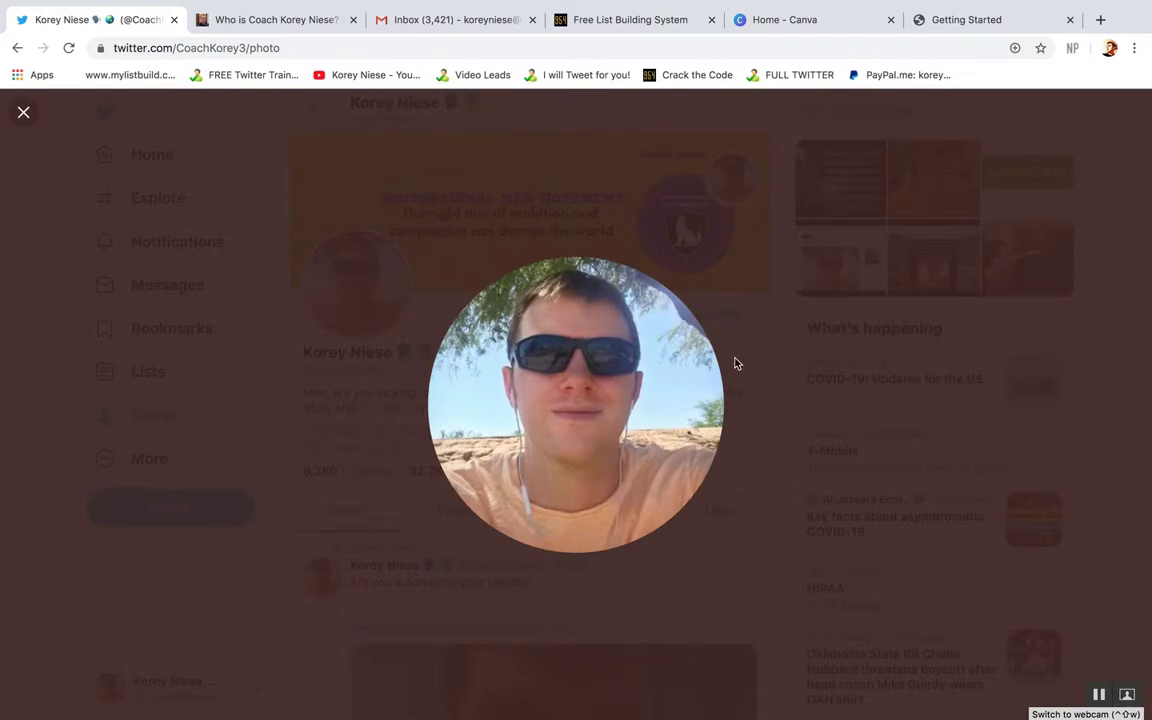
{"action": "left_click", "coordinate": [23, 111]}
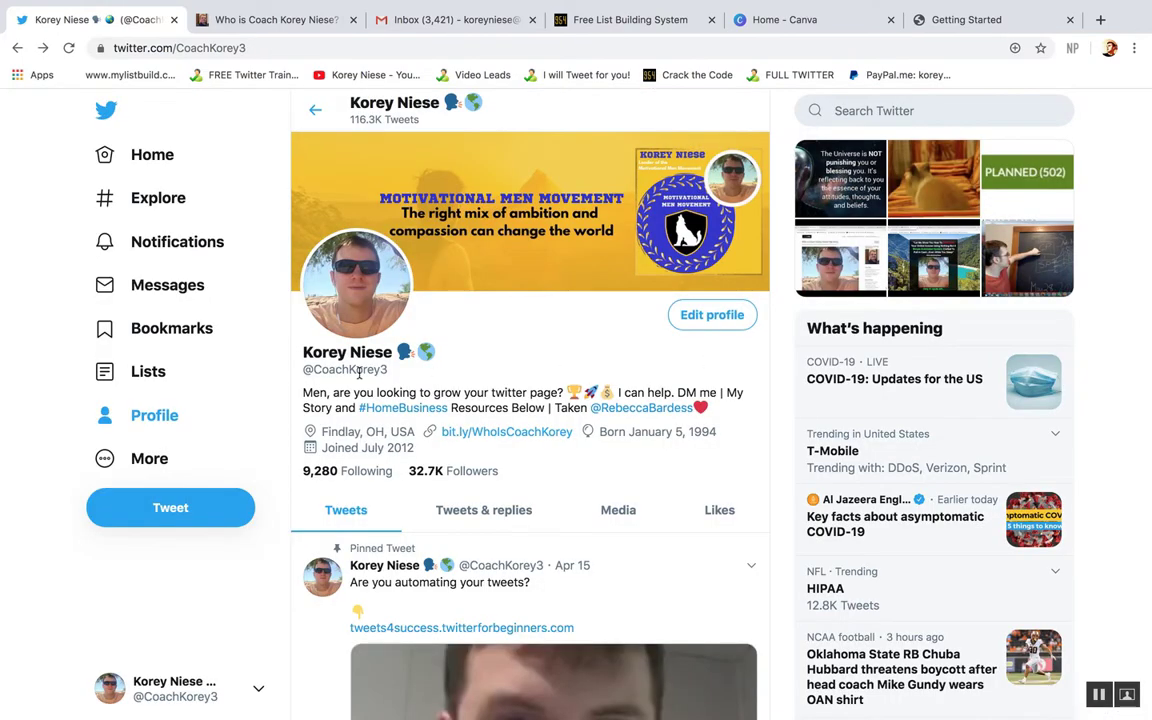
{"action": "mouse_move", "coordinate": [545, 239]}
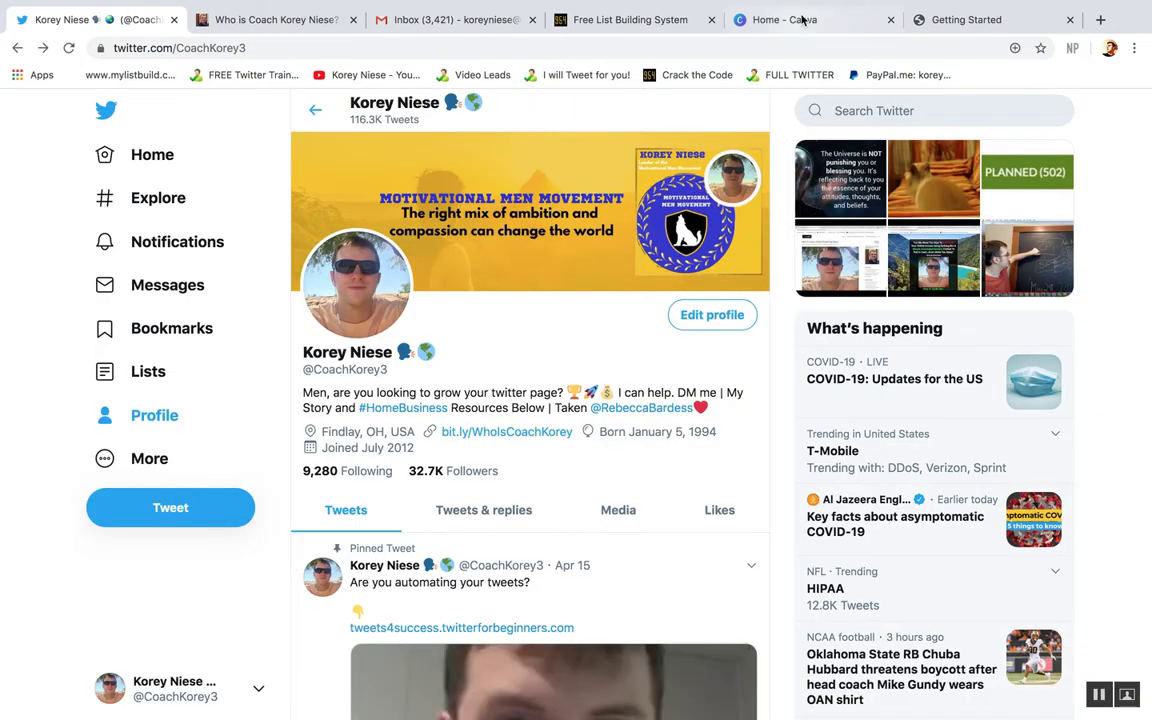
{"action": "left_click", "coordinate": [783, 19]}
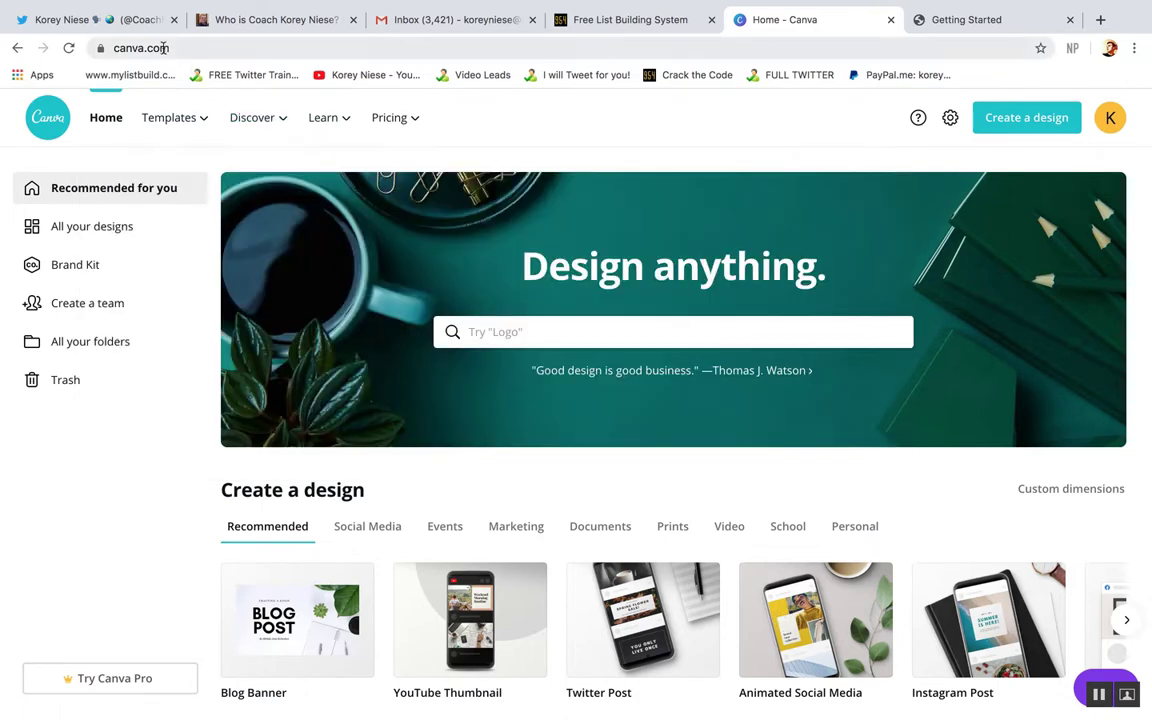
{"action": "left_click", "coordinate": [140, 47]}
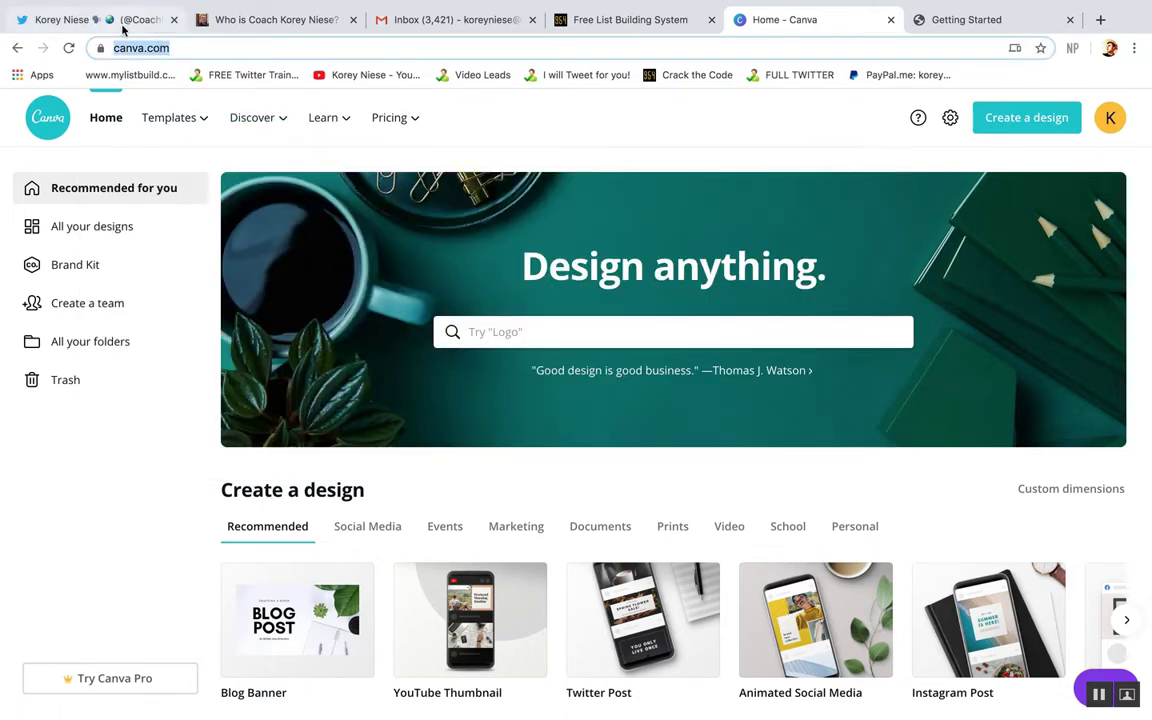
{"action": "left_click", "coordinate": [60, 19]}
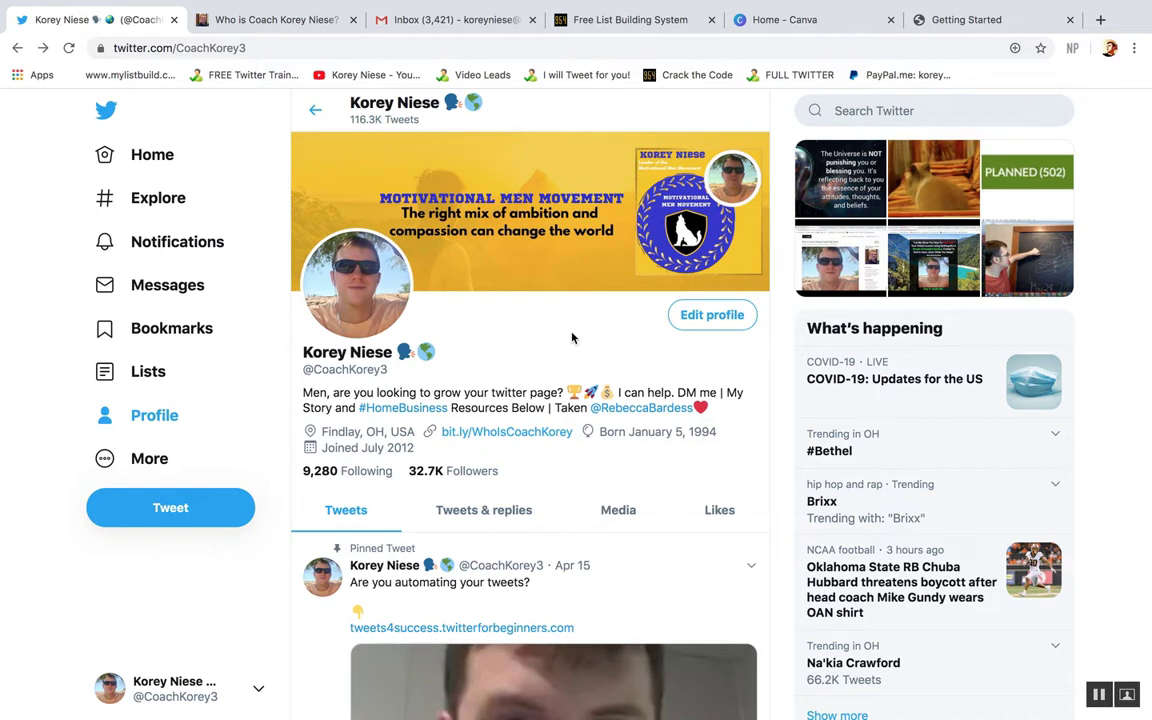
Bring up the Free List Building System page and scroll down to its Getting Started video.
{"action": "left_click", "coordinate": [629, 19]}
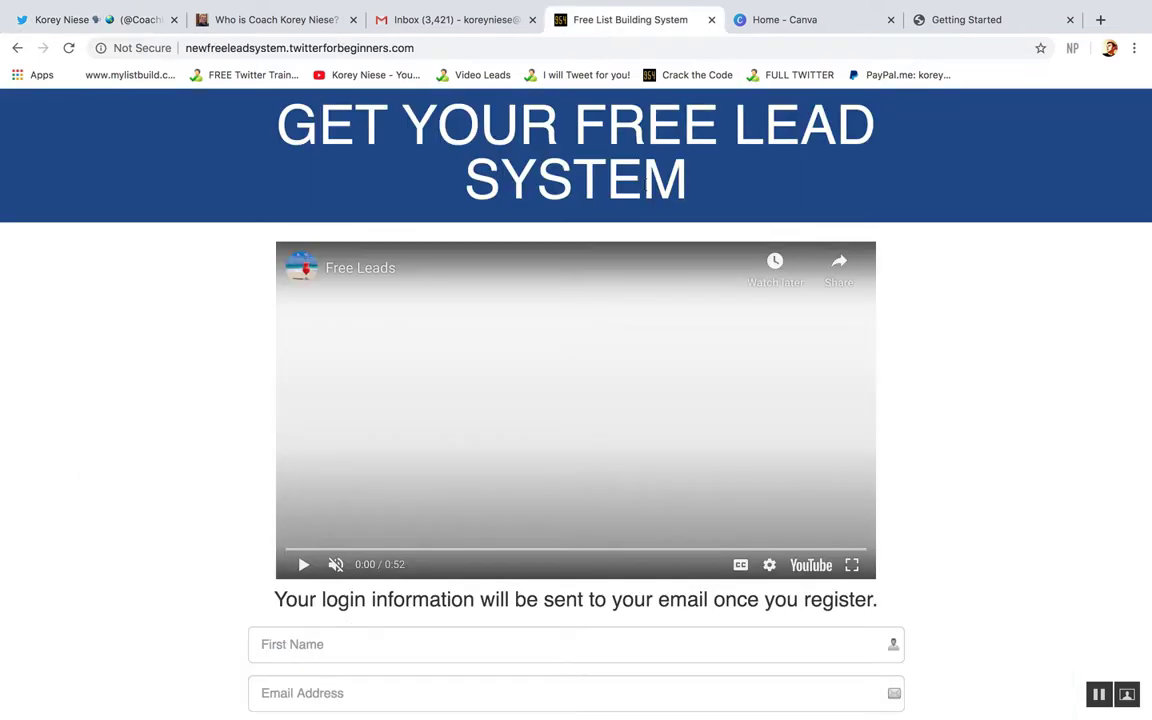
{"action": "scroll", "scroll_direction": "down", "scroll_amount": 3}
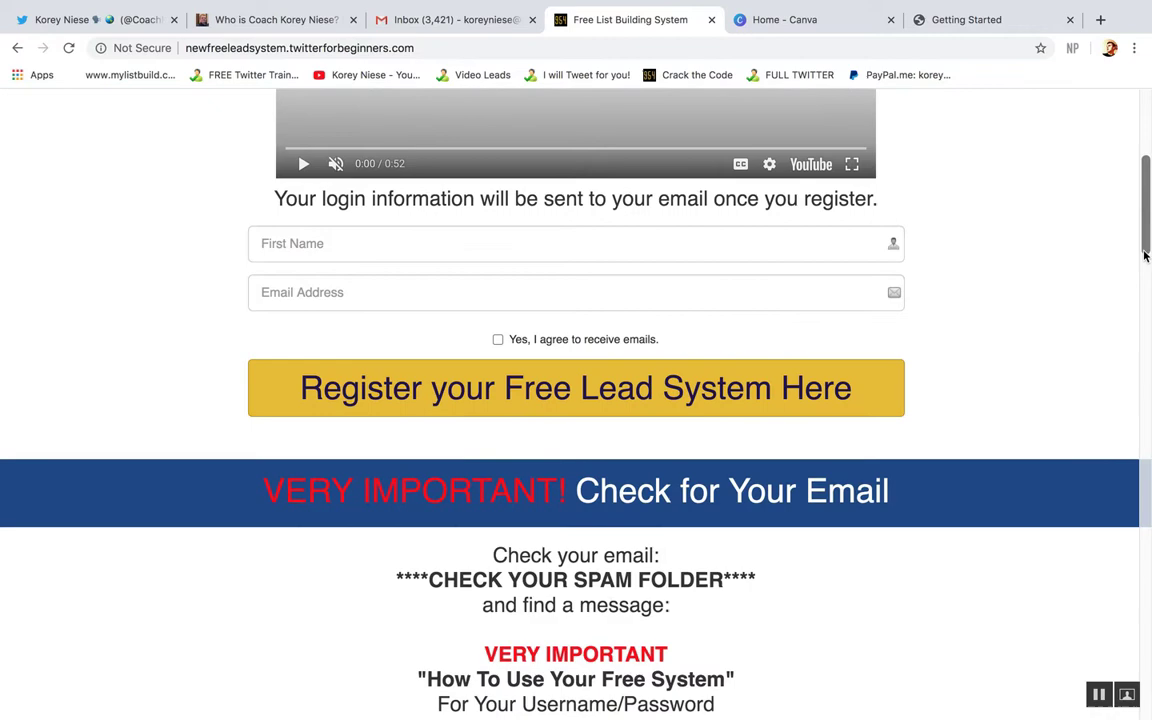
{"action": "scroll", "scroll_direction": "down", "scroll_amount": 3}
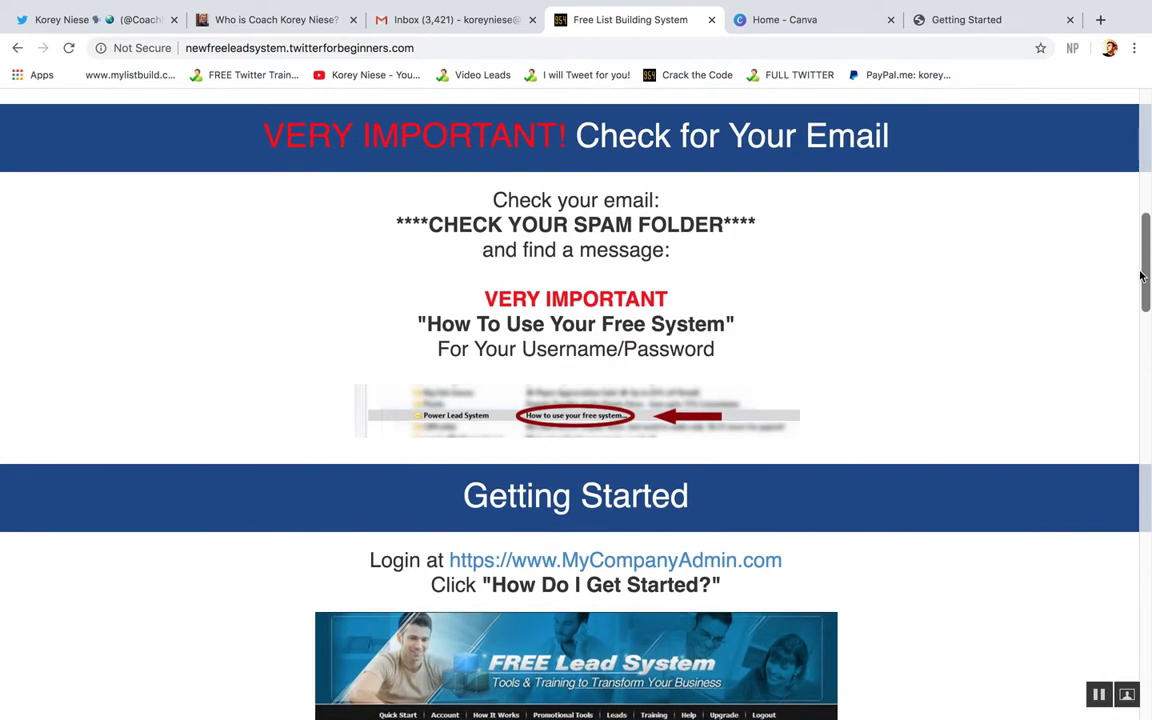
{"action": "scroll", "scroll_direction": "down", "scroll_amount": 3}
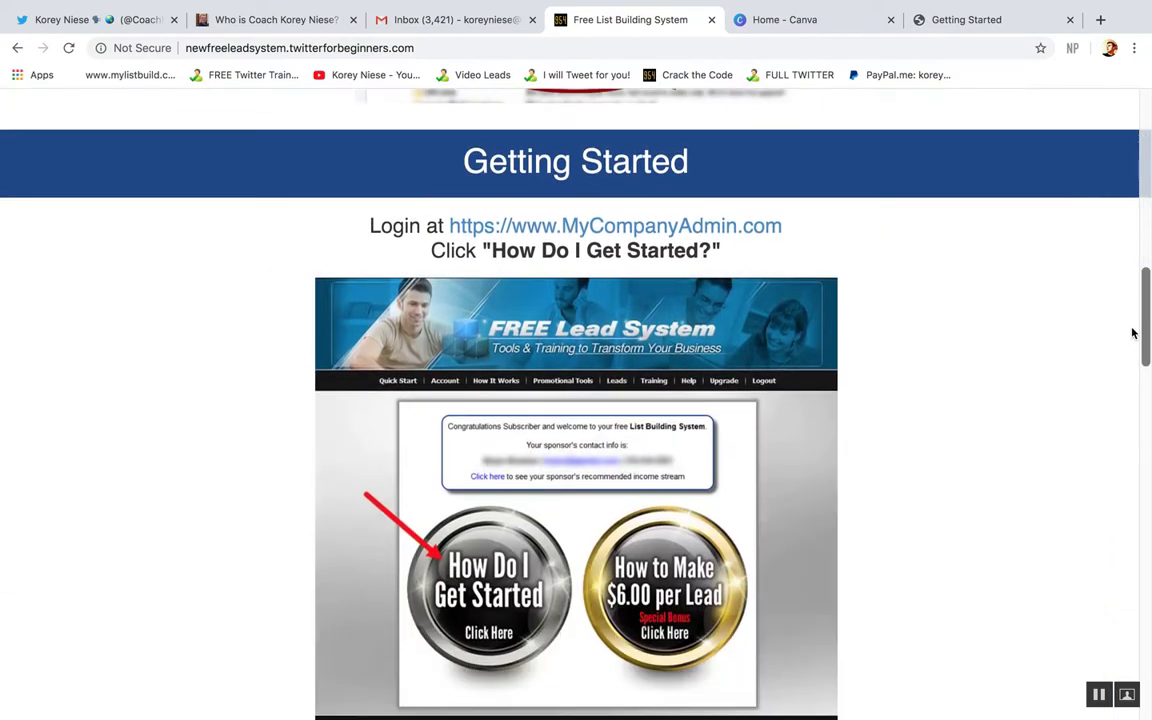
{"action": "scroll", "scroll_direction": "down", "scroll_amount": 3}
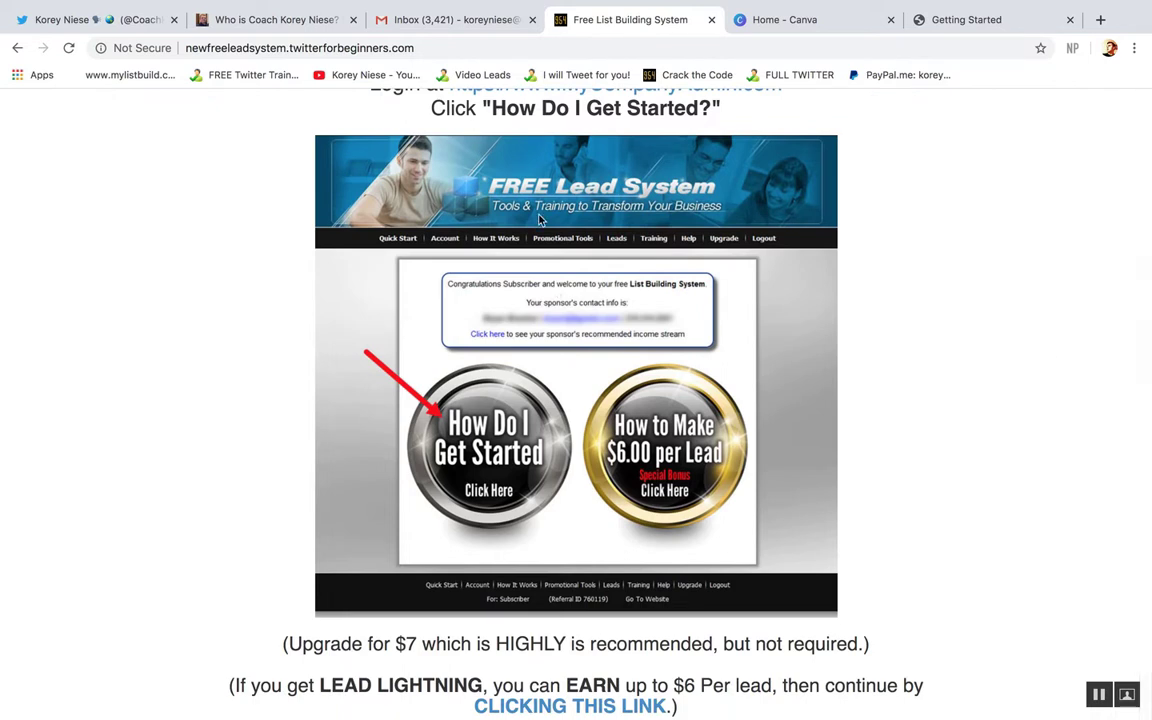
{"action": "scroll", "scroll_direction": "down", "scroll_amount": 3}
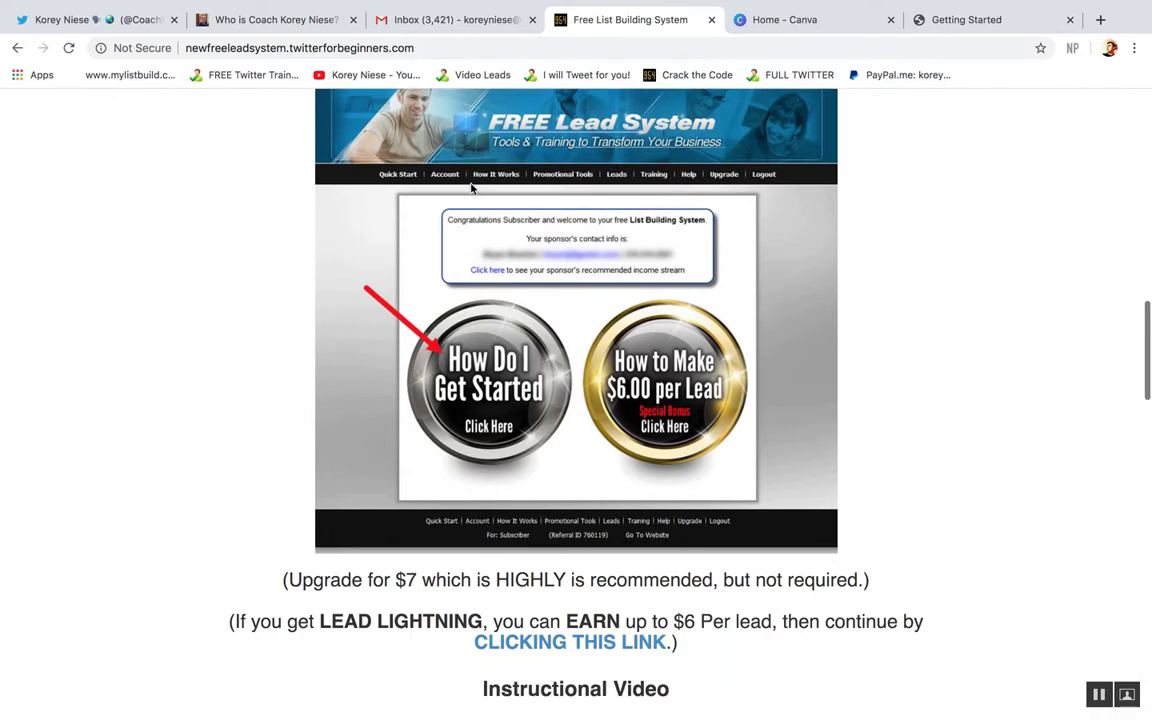
{"action": "scroll", "scroll_direction": "down", "scroll_amount": 3}
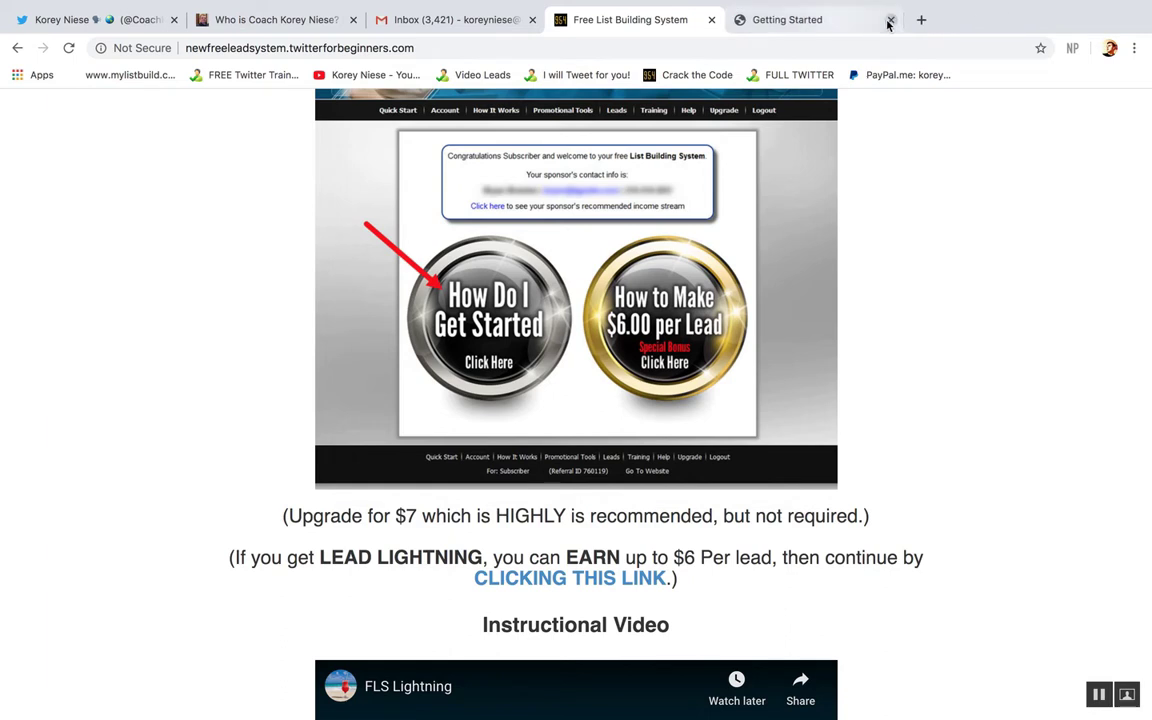
{"action": "mouse_move", "coordinate": [787, 19]}
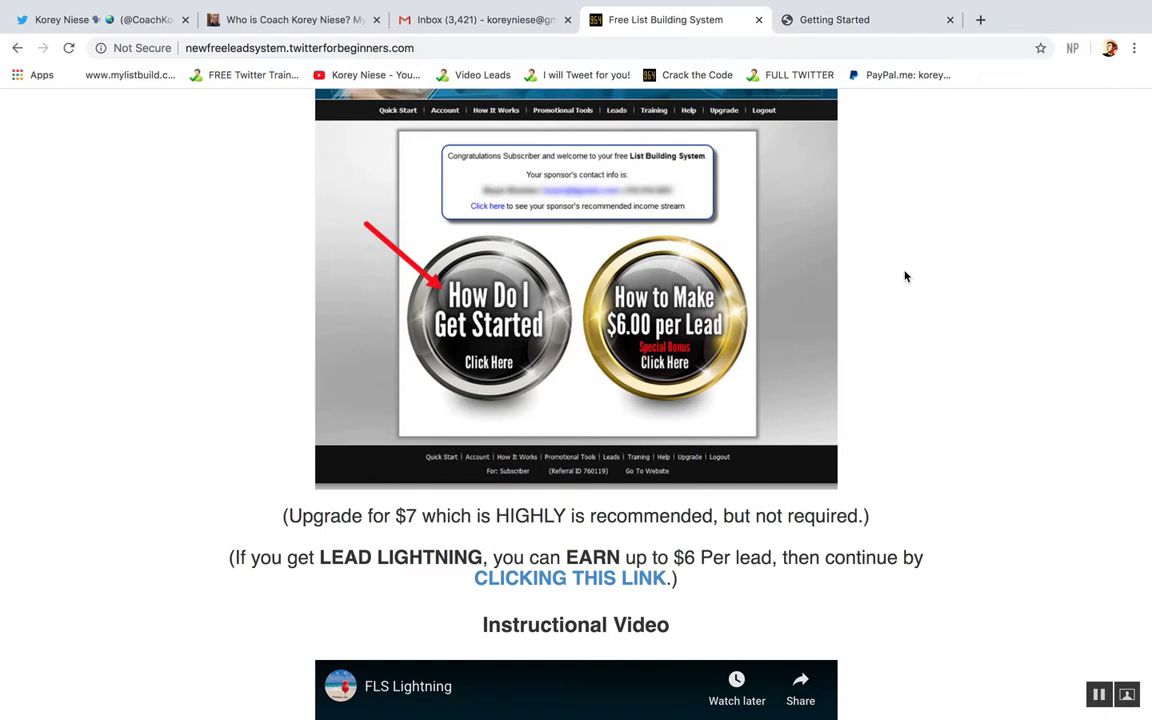
{"action": "mouse_move", "coordinate": [477, 103]}
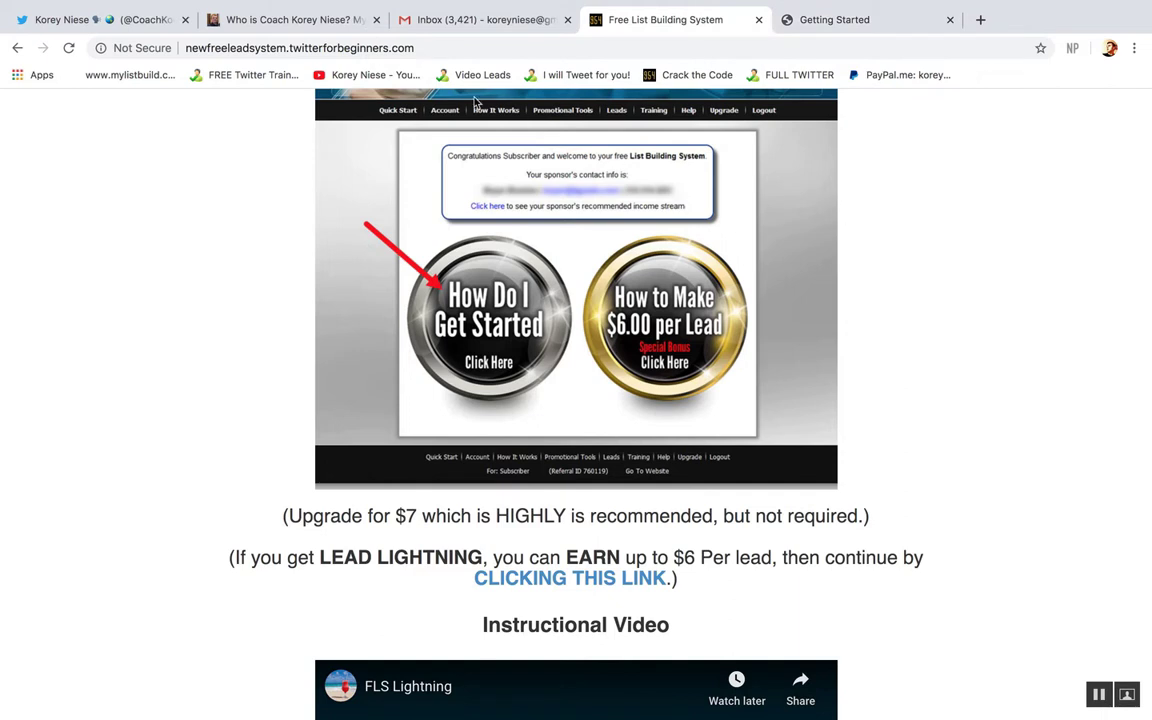
Go back to the Twitter profile and scroll down to the pinned live-video tweet.
{"action": "left_click", "coordinate": [70, 19]}
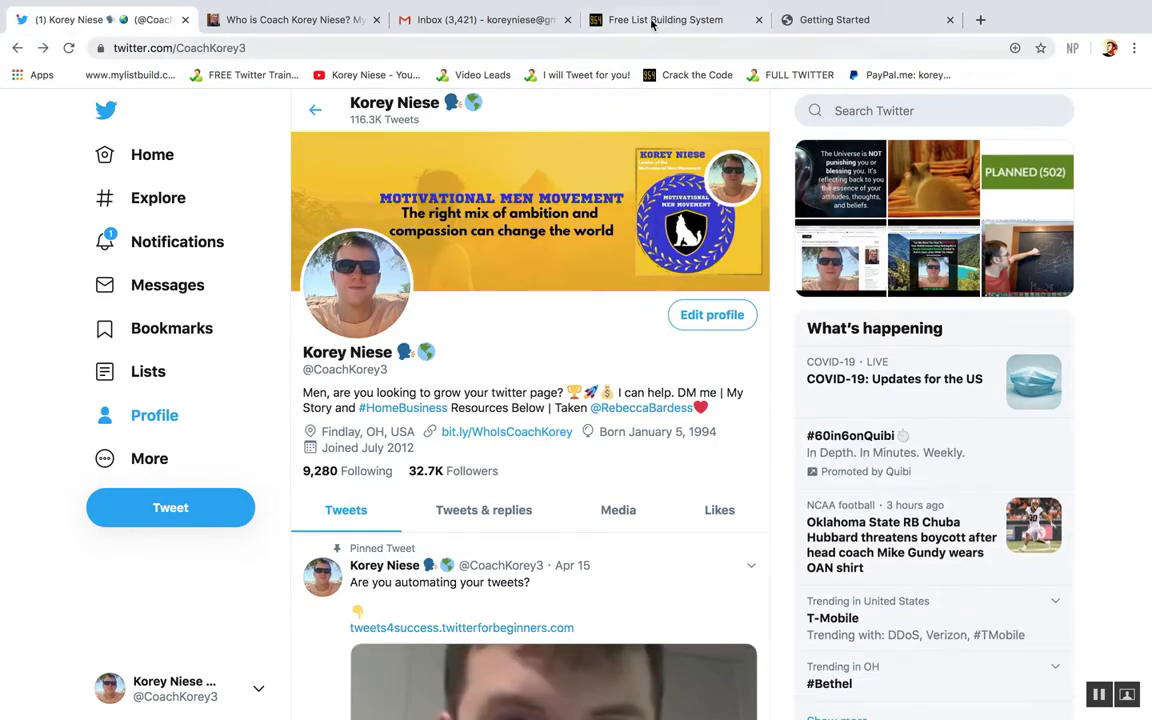
{"action": "mouse_move", "coordinate": [665, 19]}
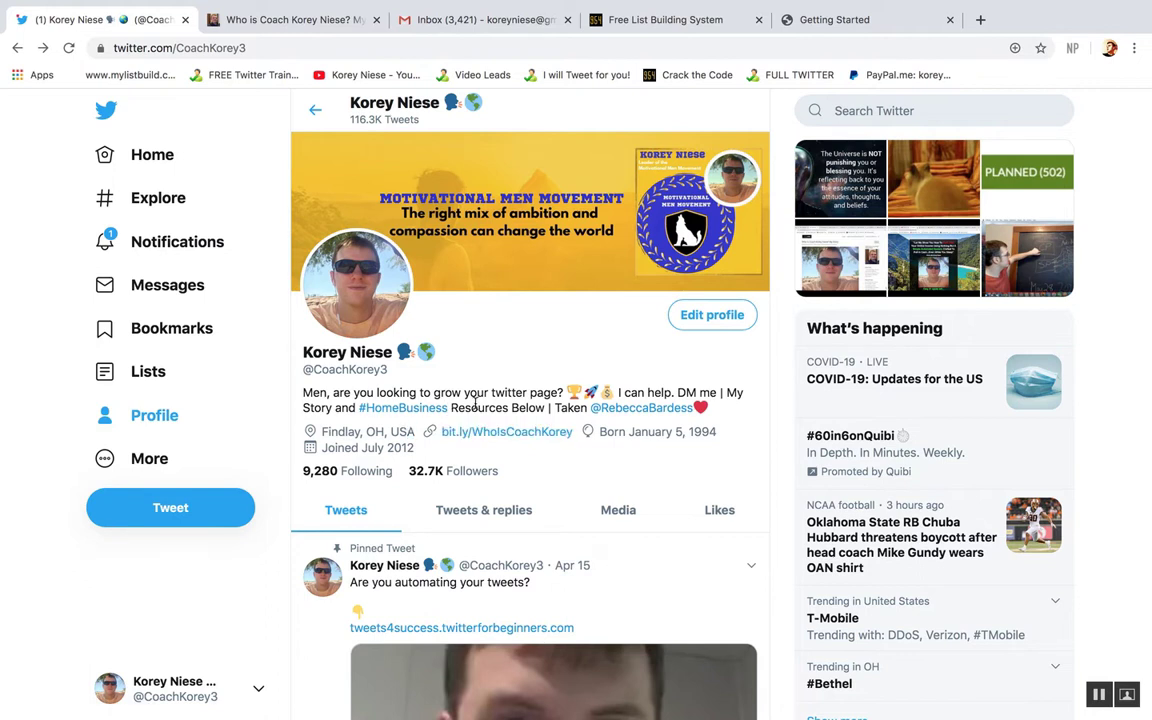
{"action": "mouse_move", "coordinate": [793, 430]}
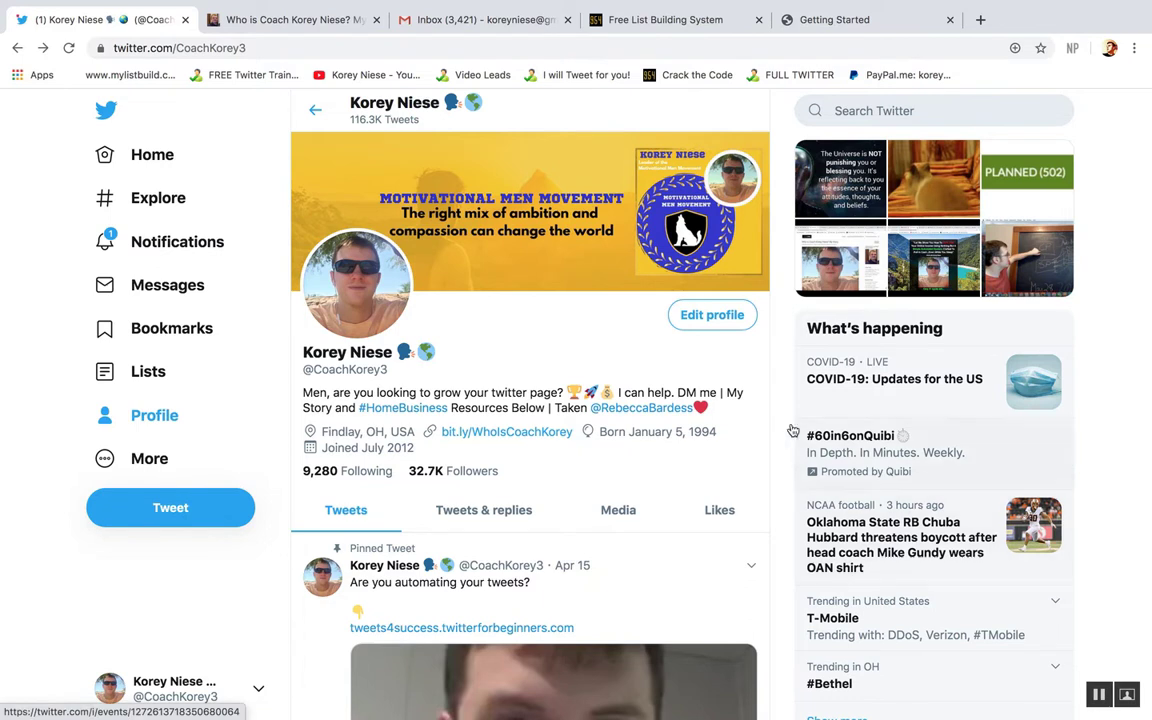
{"action": "mouse_move", "coordinate": [770, 405]}
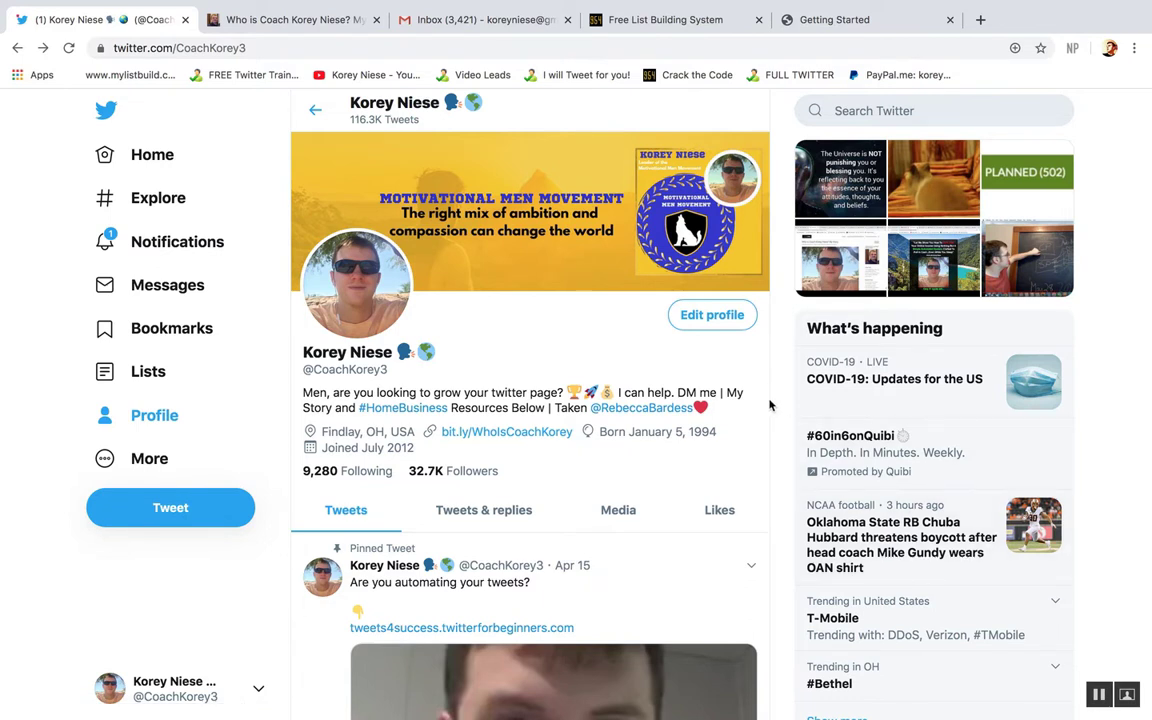
{"action": "scroll", "scroll_direction": "down", "scroll_amount": 3}
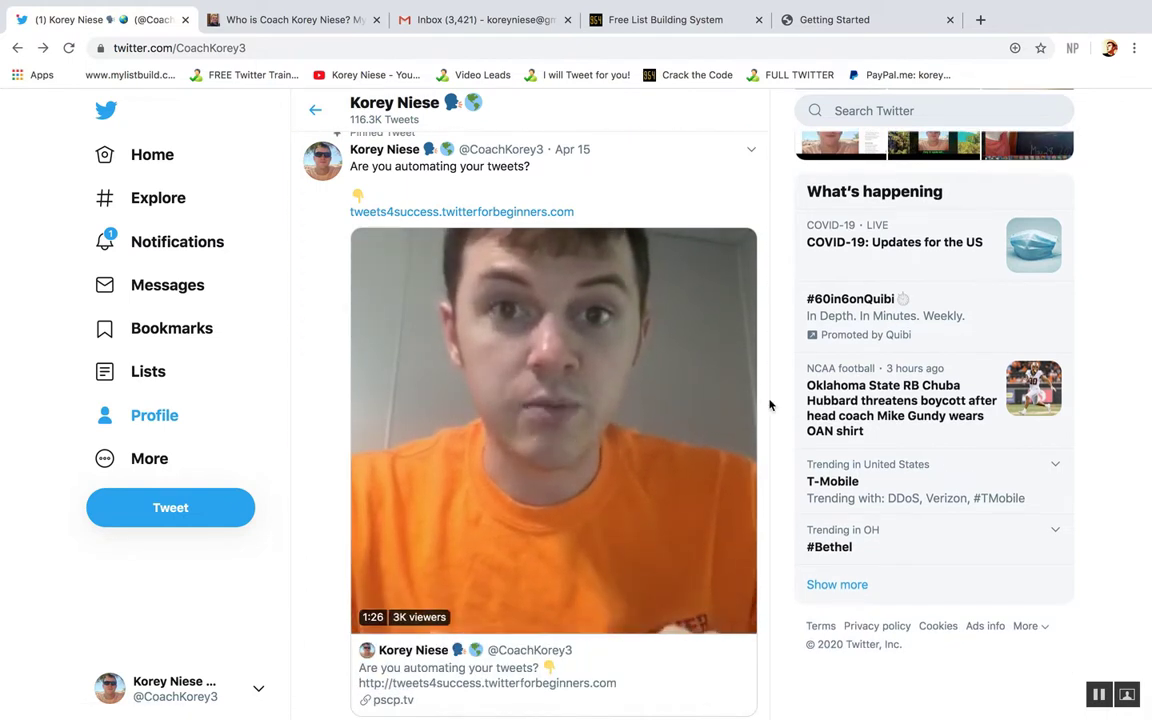
{"action": "scroll", "scroll_direction": "down", "scroll_amount": 3}
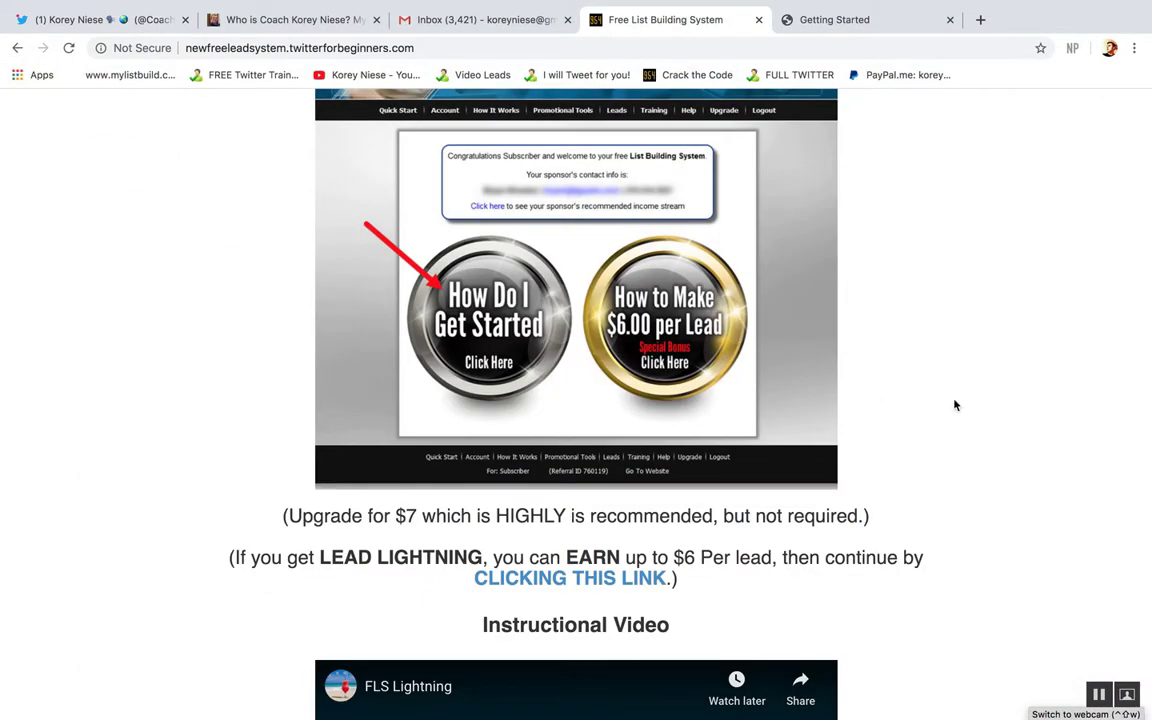
Scroll to the Lead Lightning WARNING, highlighting the sentence about sponsors earning $6 per lead.
{"action": "scroll", "scroll_direction": "down", "scroll_amount": 3}
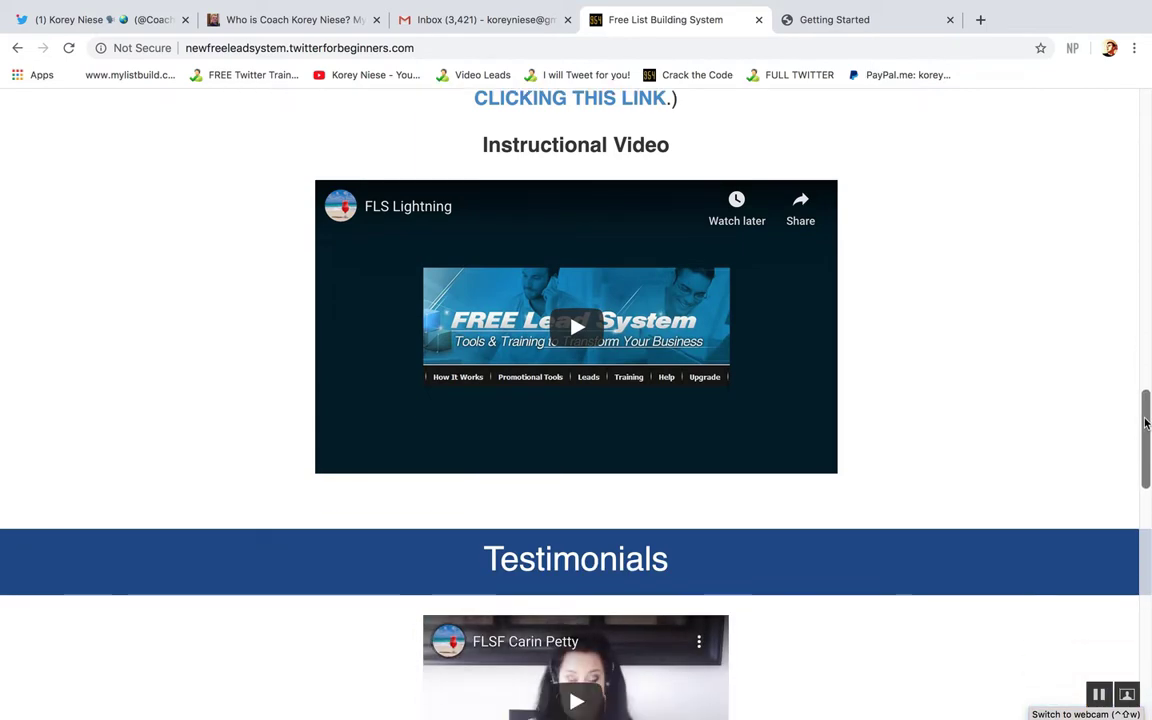
{"action": "scroll", "scroll_direction": "down", "scroll_amount": 3}
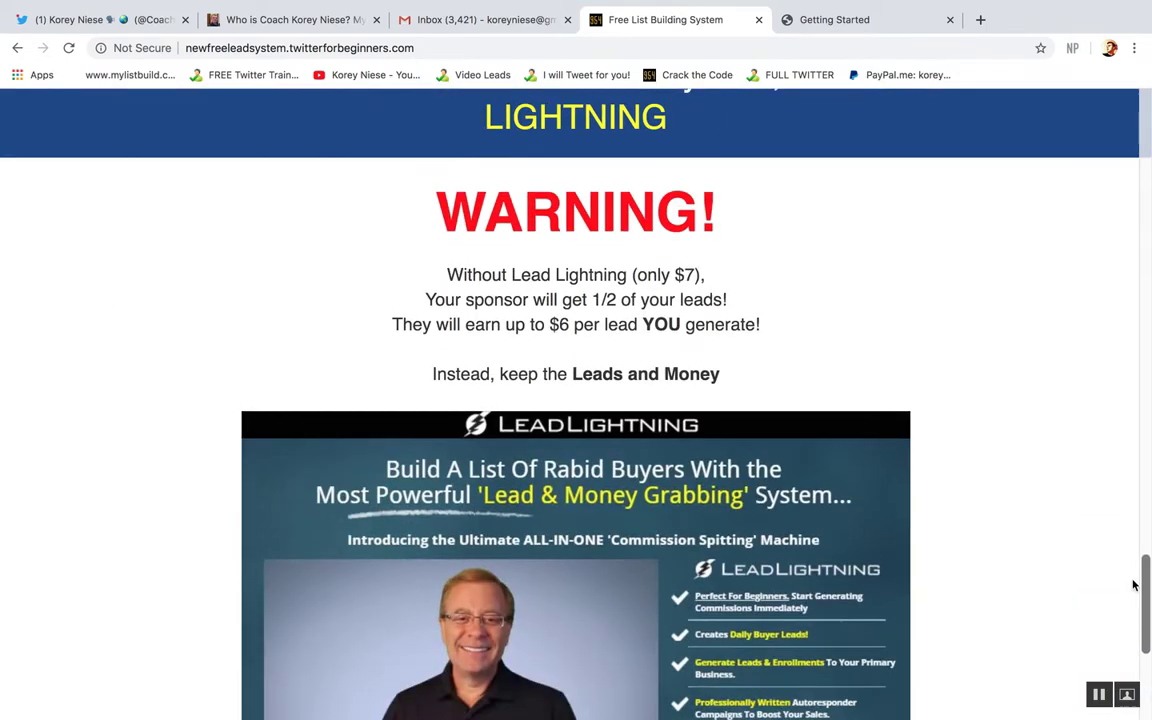
{"action": "scroll", "scroll_direction": "down", "scroll_amount": 3}
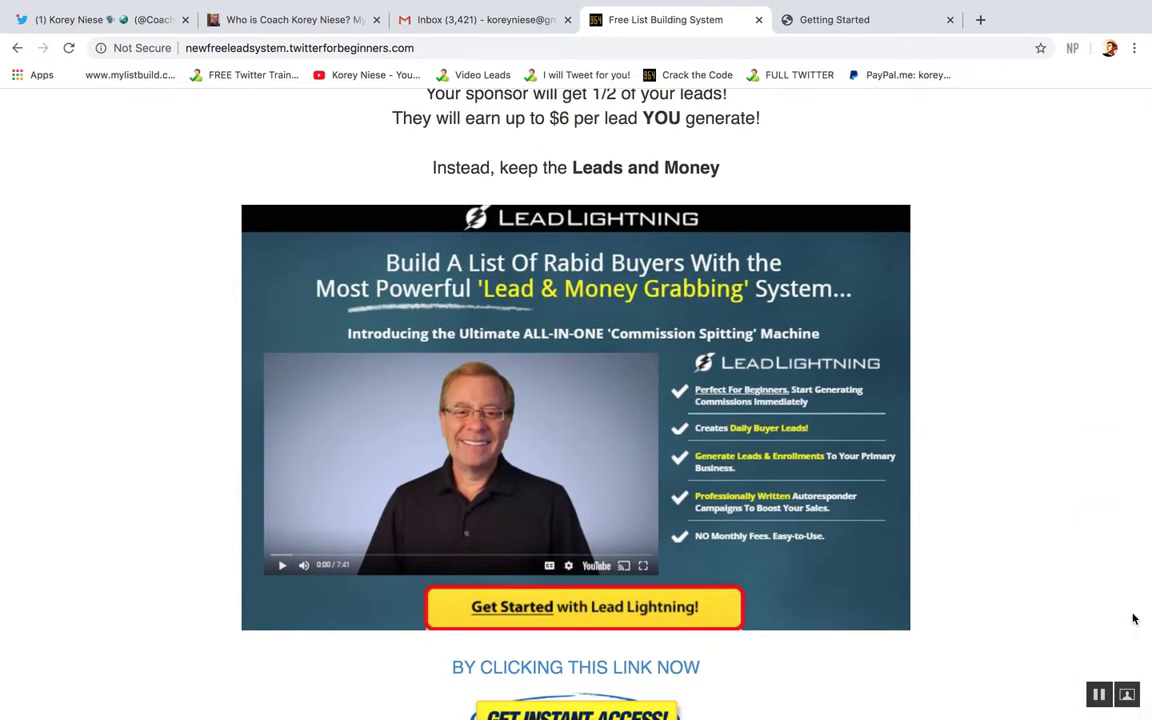
{"action": "scroll", "scroll_direction": "down", "scroll_amount": 3}
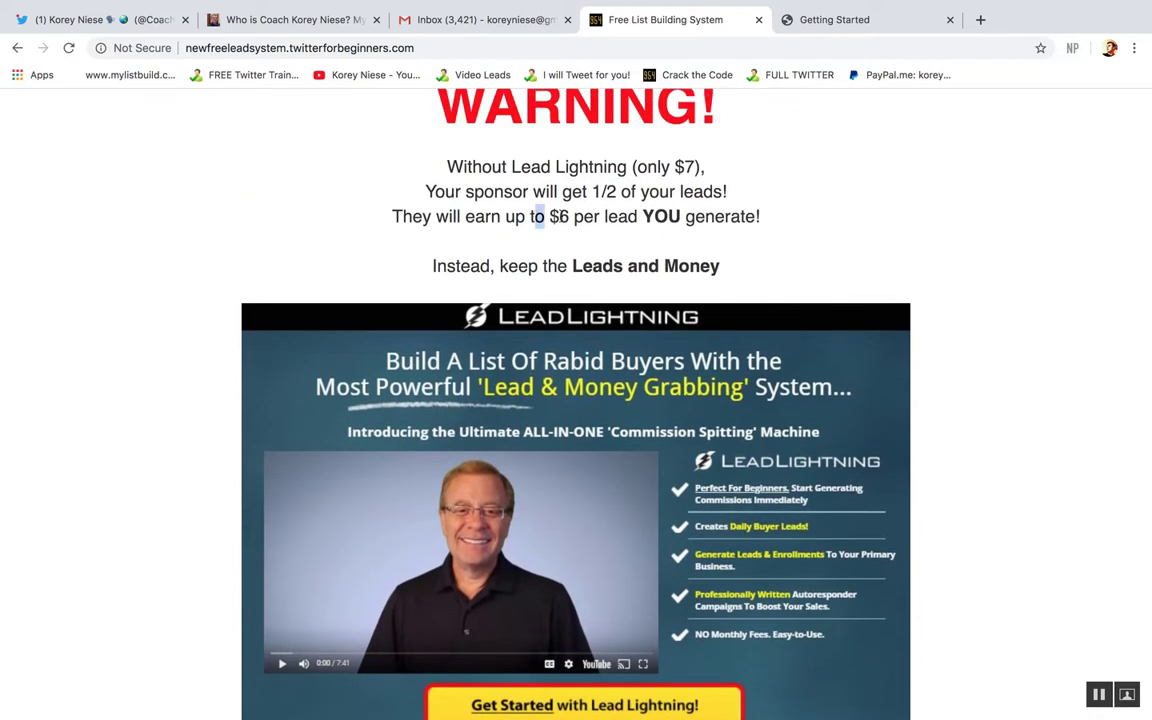
{"action": "left_click_drag", "start_coordinate": [392, 216], "coordinate": [760, 216]}
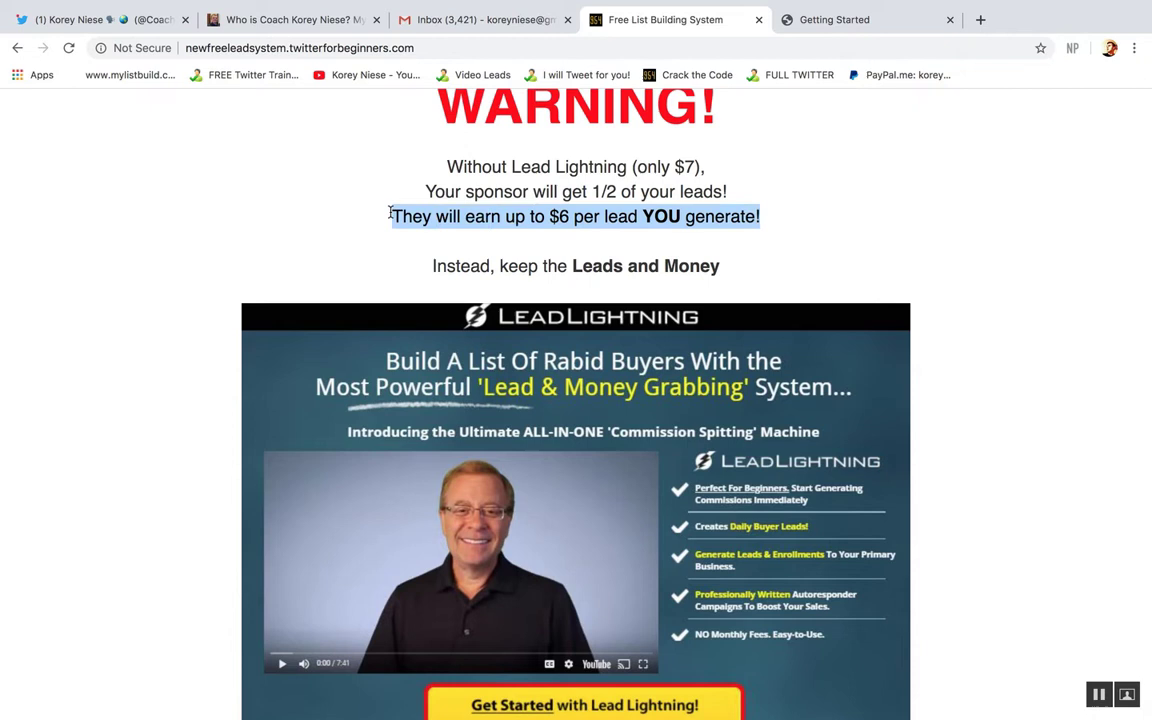
{"action": "scroll", "scroll_direction": "down", "scroll_amount": 3}
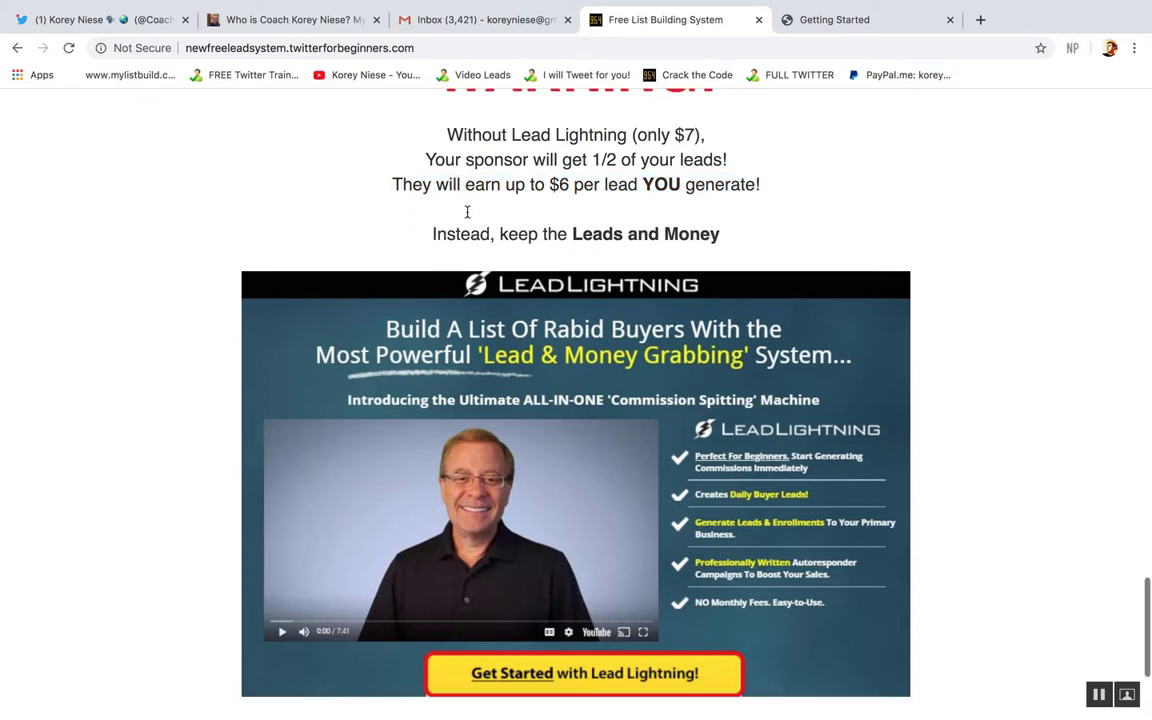
{"action": "scroll", "scroll_direction": "down", "scroll_amount": 3}
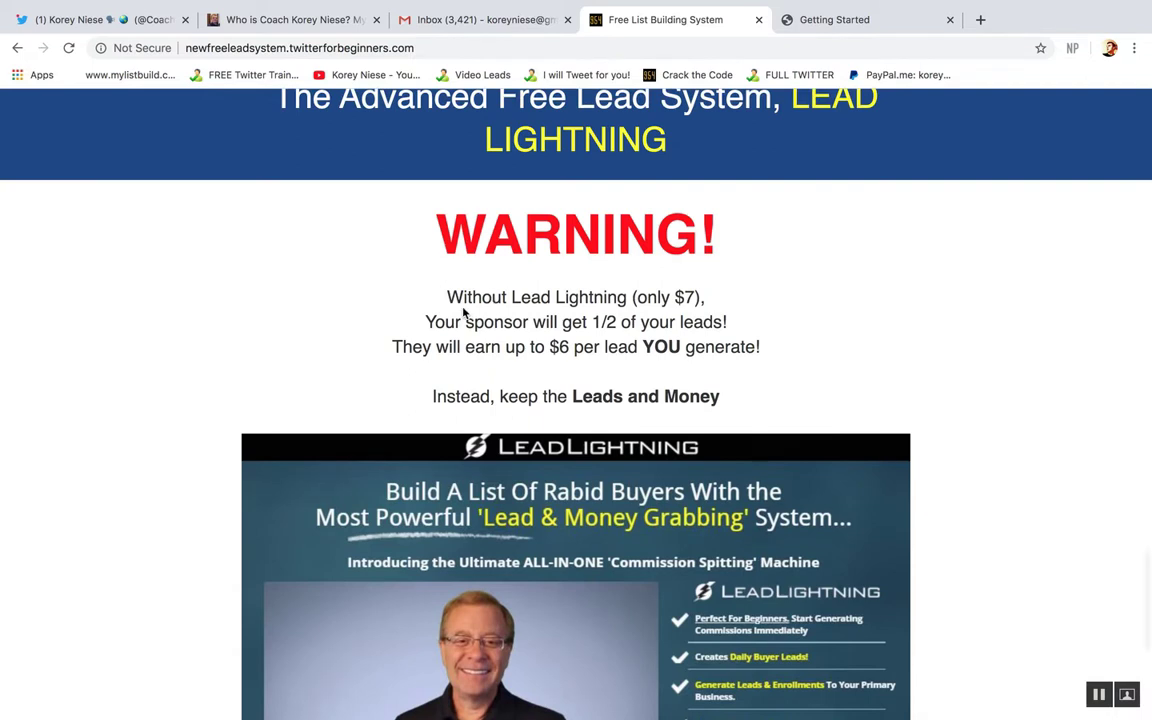
{"action": "mouse_move", "coordinate": [682, 338]}
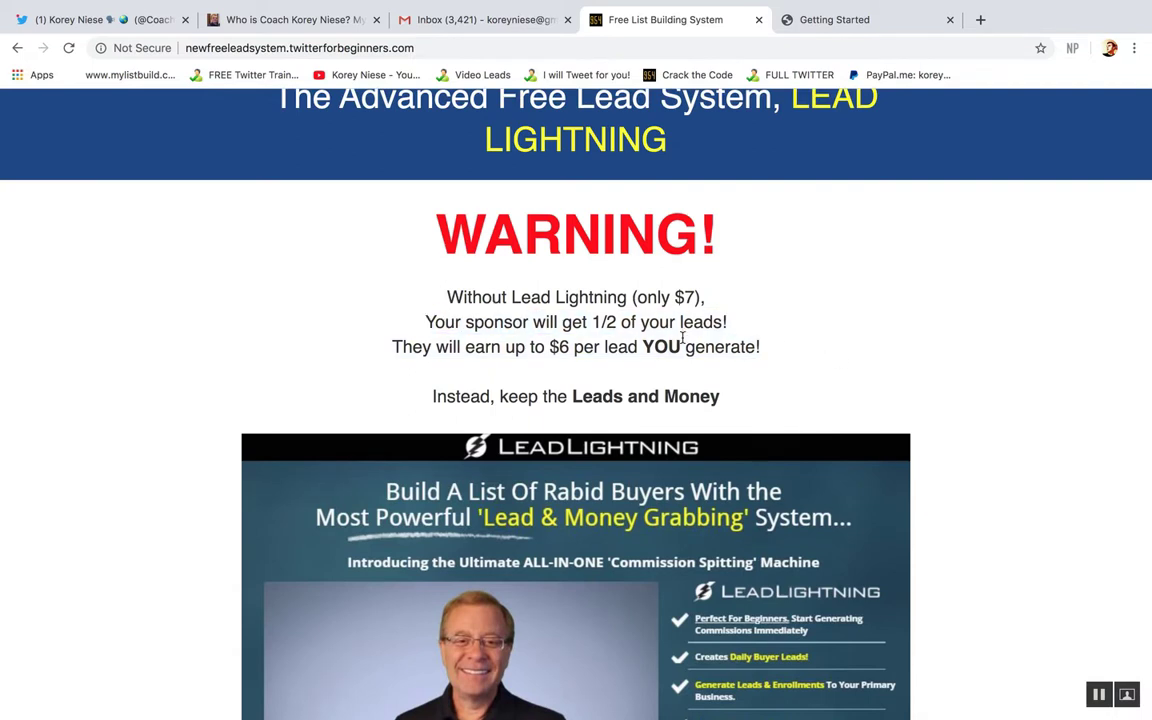
{"action": "mouse_move", "coordinate": [897, 481]}
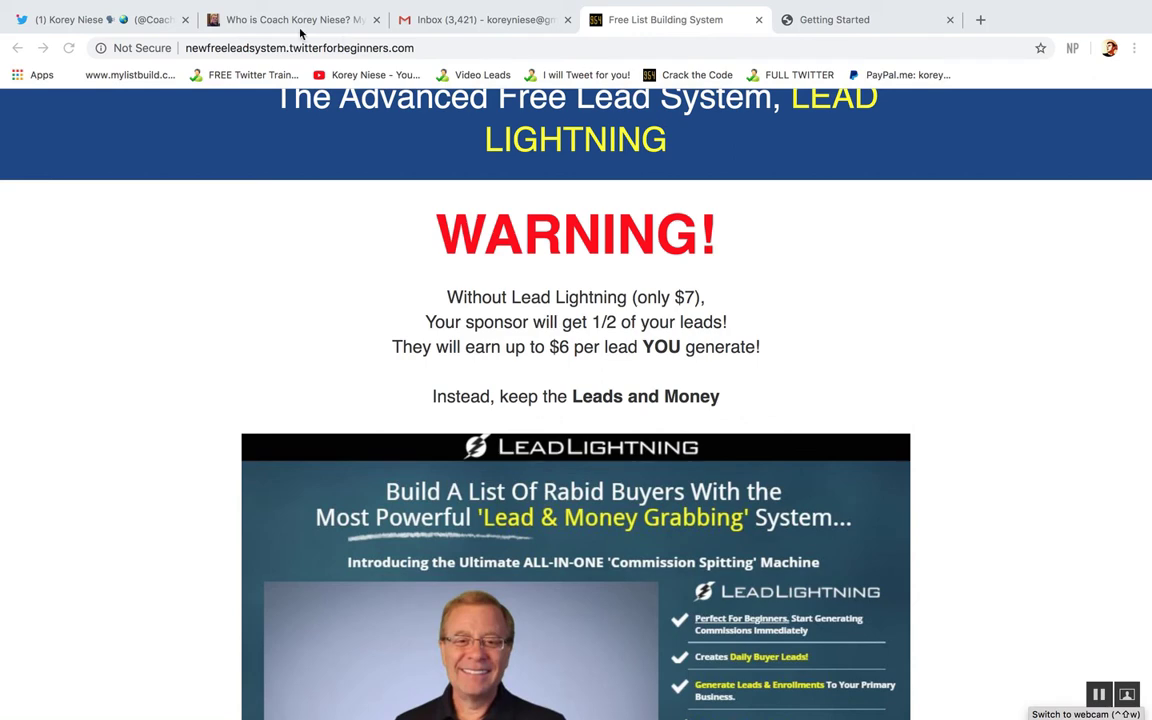
{"action": "mouse_move", "coordinate": [112, 23]}
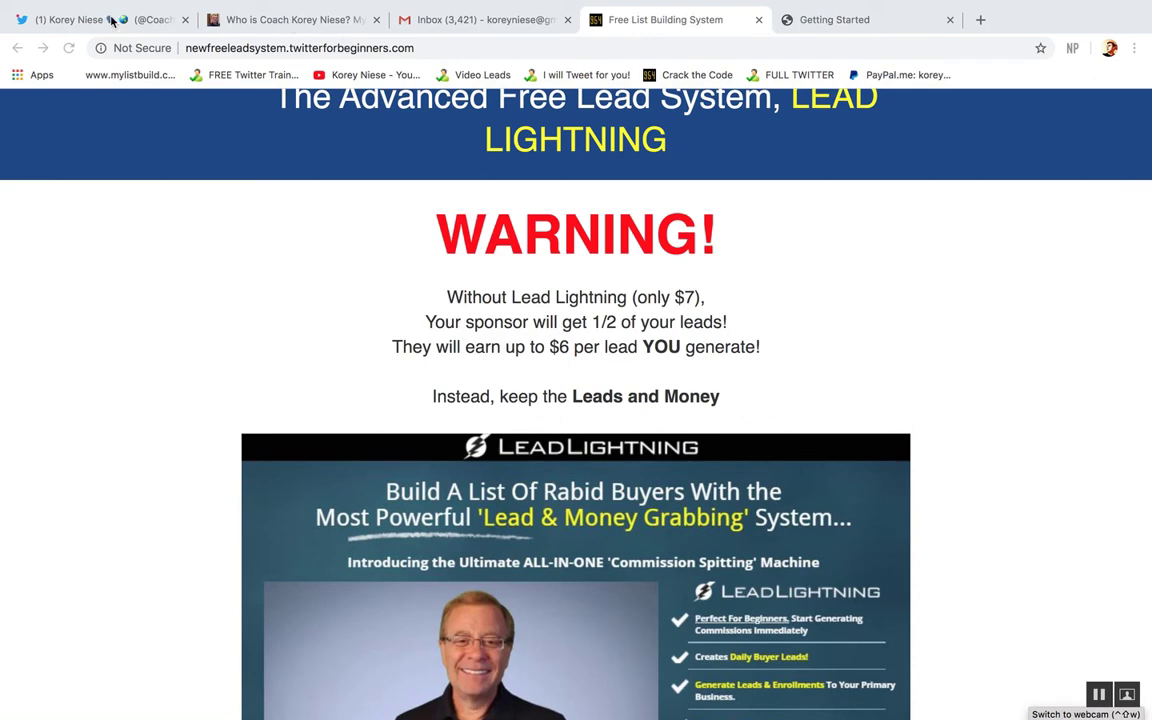
Switch back to the Twitter profile feed showing the pinned live-video tweet.
{"action": "left_click", "coordinate": [70, 19]}
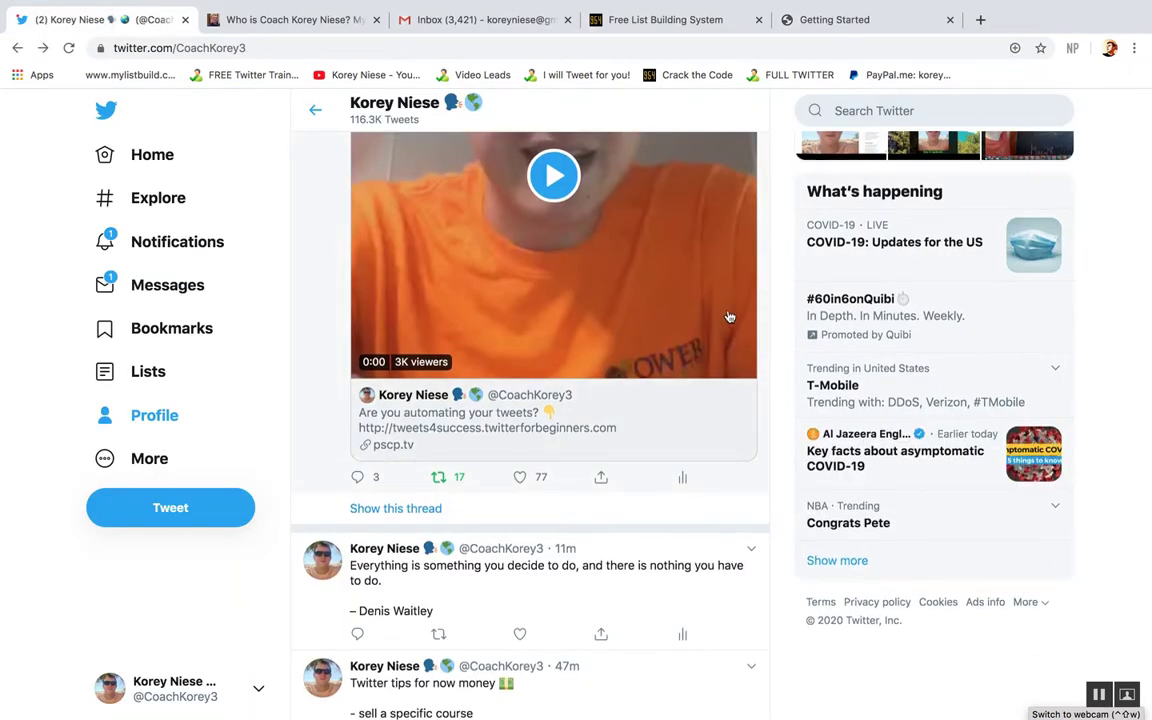